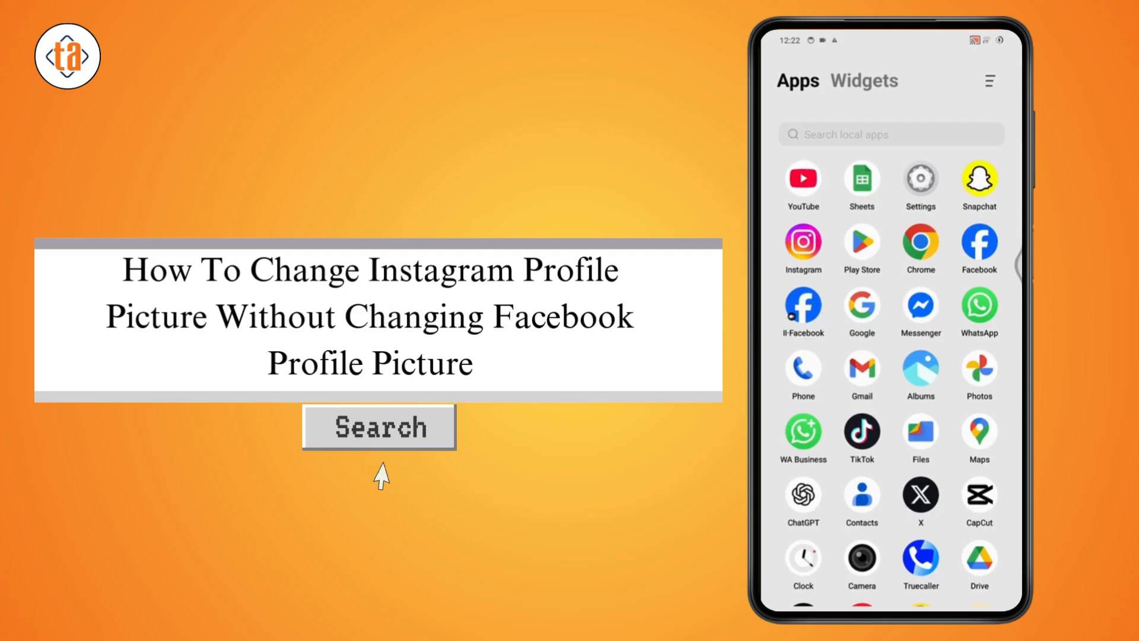
# Step: Launch Instagram and reach the Settings and activity page from the profile menu
pyautogui.click(379, 426)
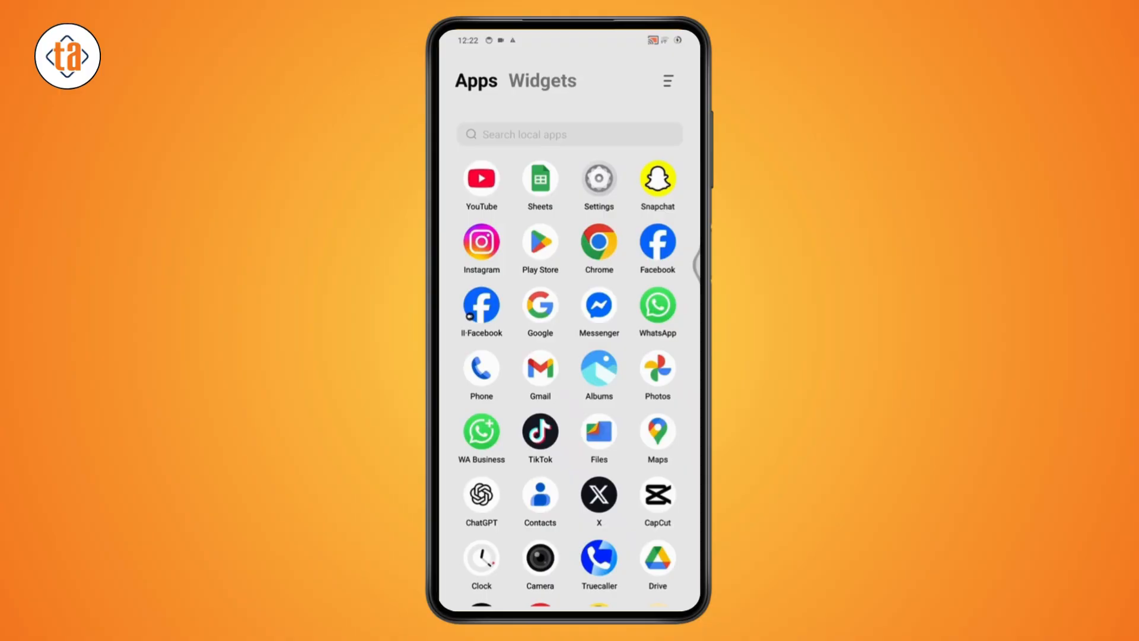
pyautogui.click(481, 241)
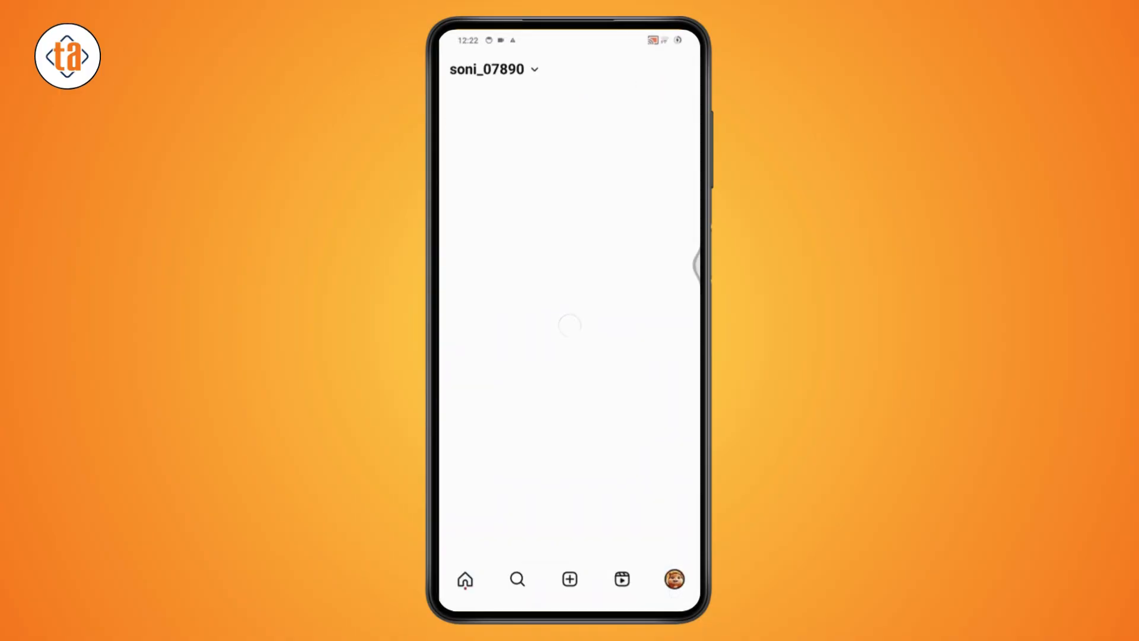
pyautogui.click(674, 579)
pyautogui.write('s')
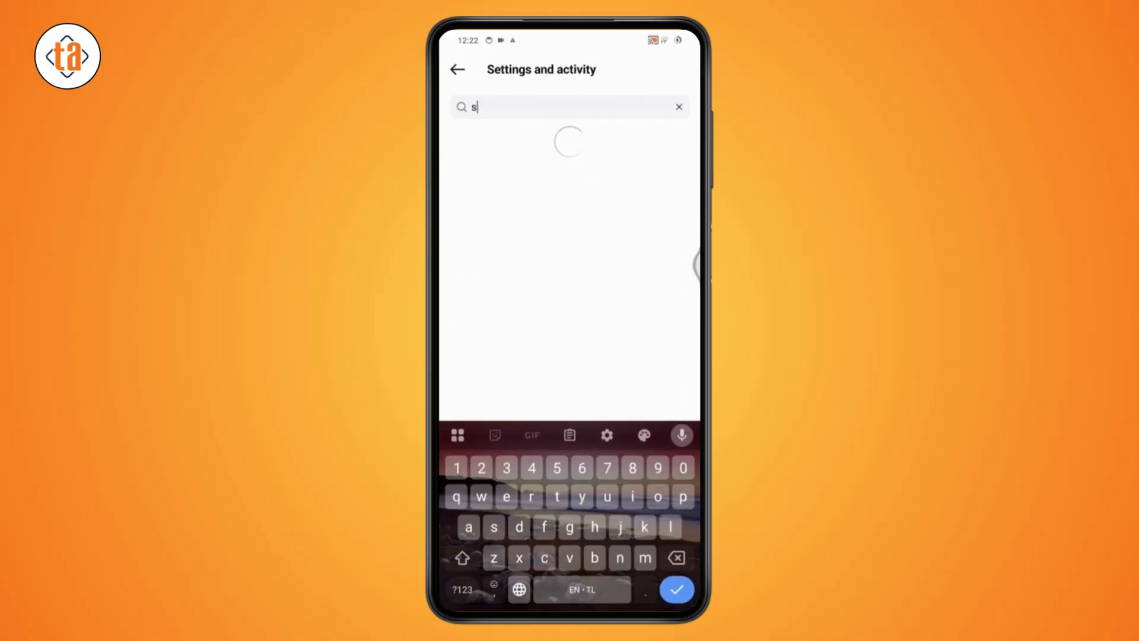
# Step: Search 'share', choose the West Linda Facebook profile and turn off sharing Facebook posts to Instagram
pyautogui.write('har')
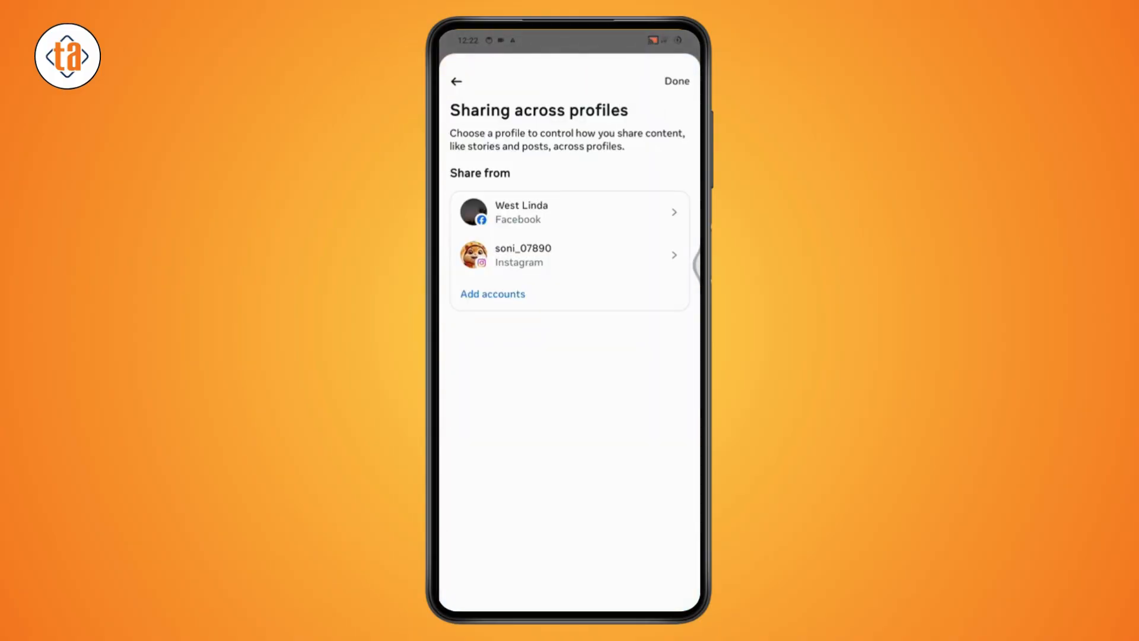
pyautogui.click(568, 211)
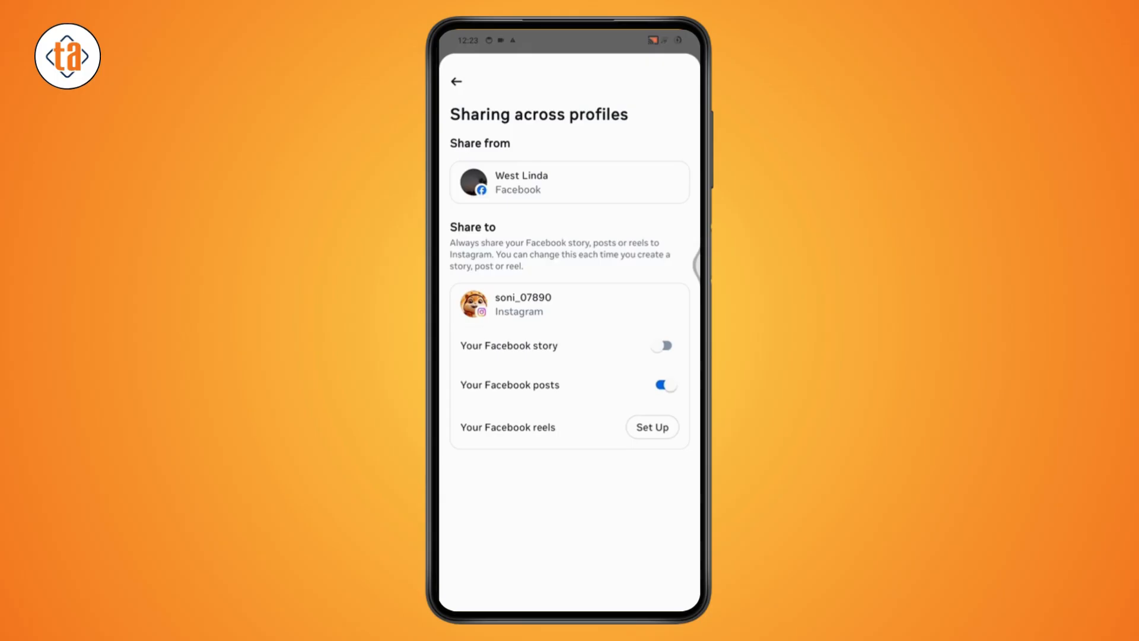
pyautogui.click(661, 385)
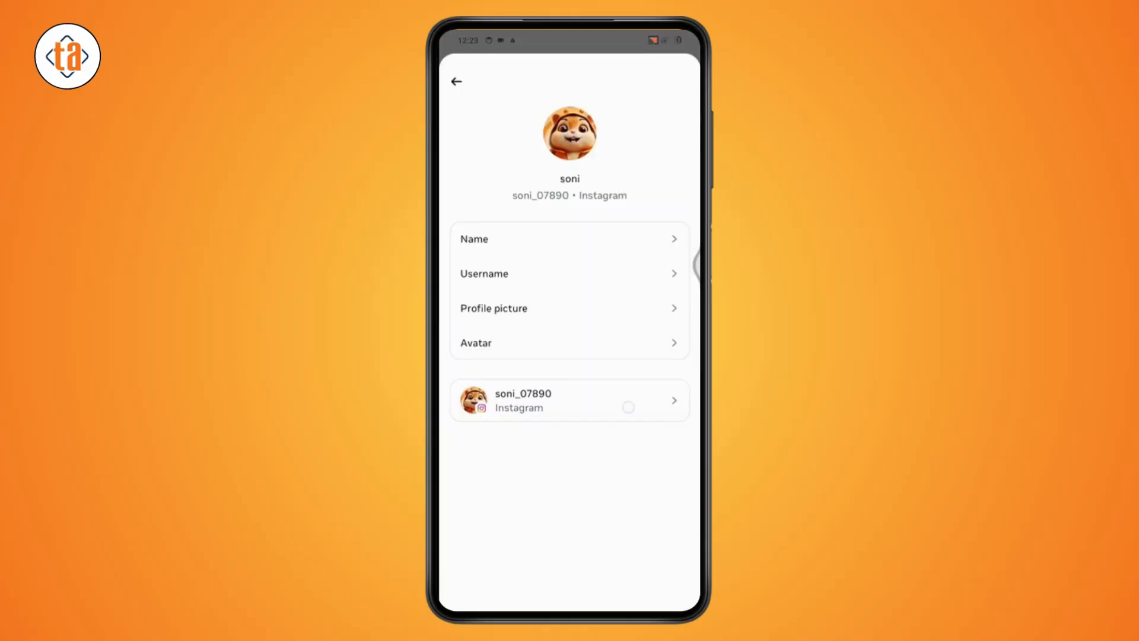
# Step: Back out through the Profiles list to the Meta Accounts Center main page
pyautogui.click(568, 400)
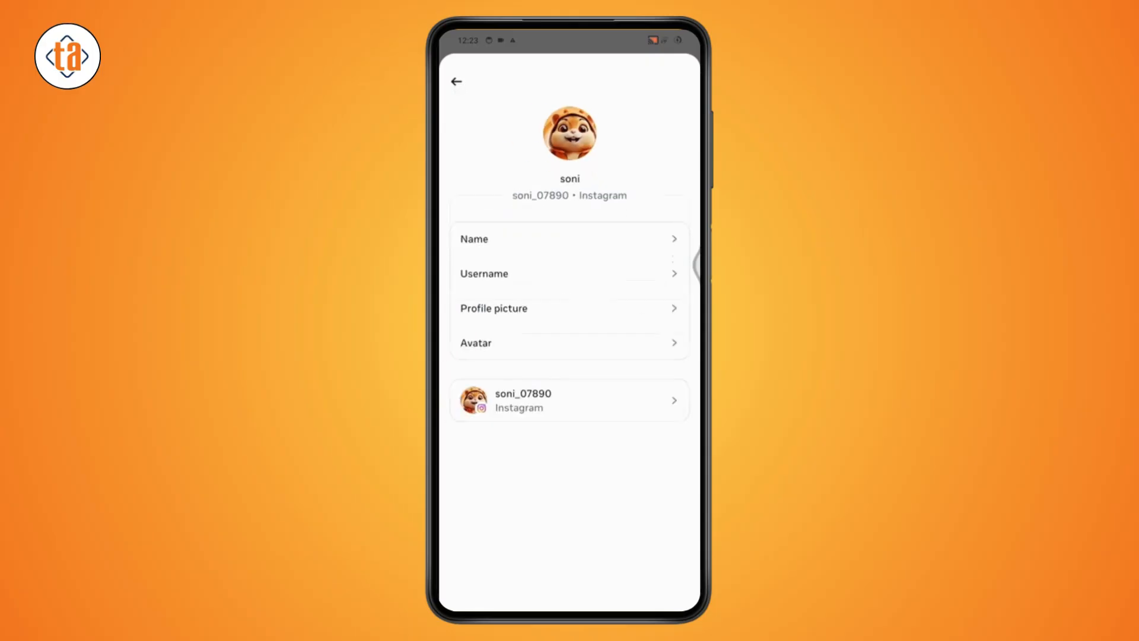
pyautogui.click(455, 82)
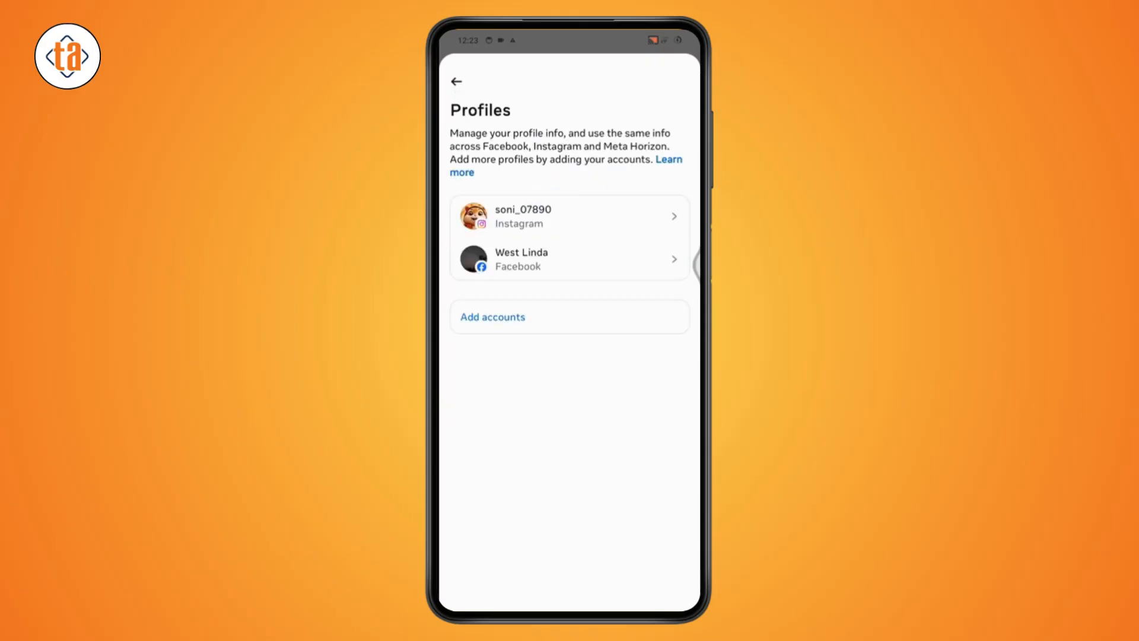
pyautogui.click(454, 81)
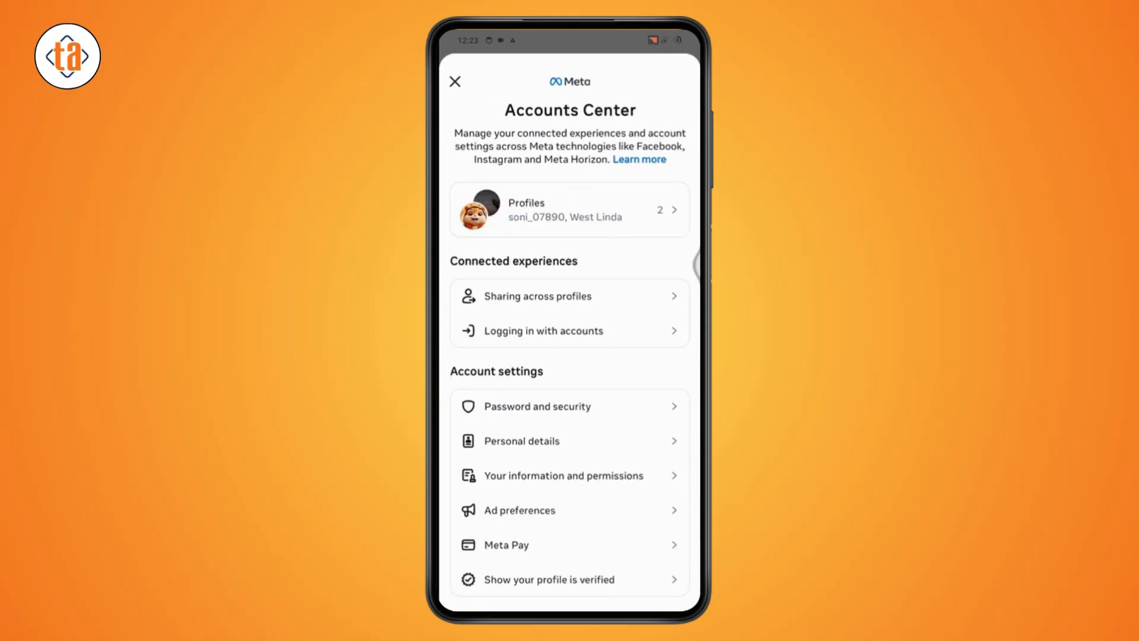